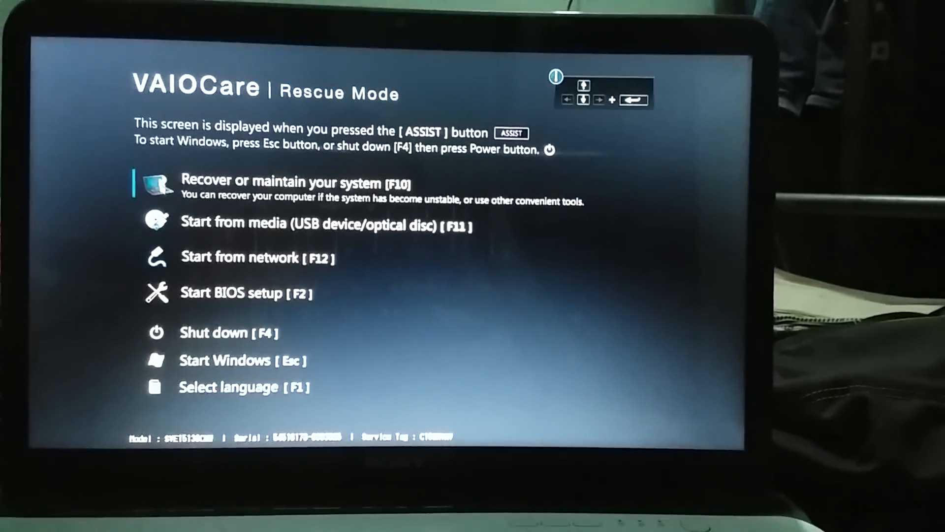
Launch BIOS setup from VAIO Care Rescue Mode via Start BIOS setup [F2].
key("down")
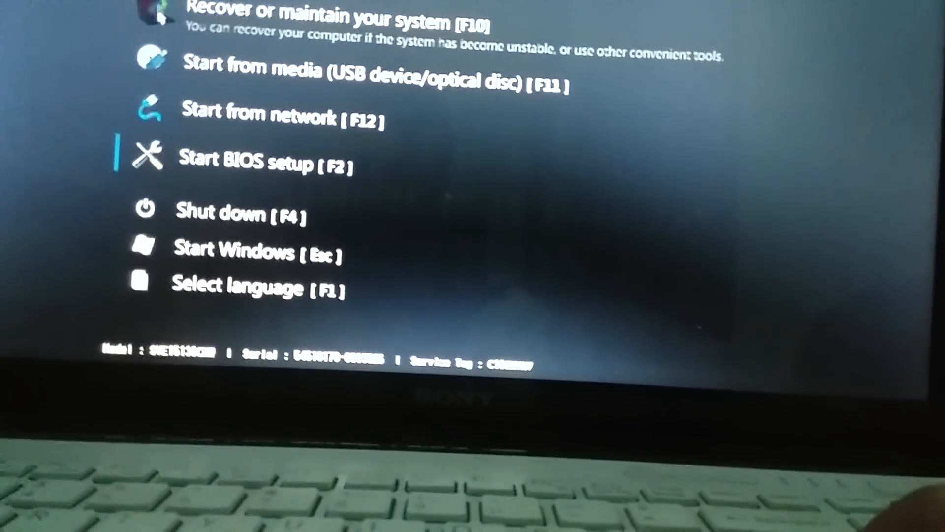
key("f2")
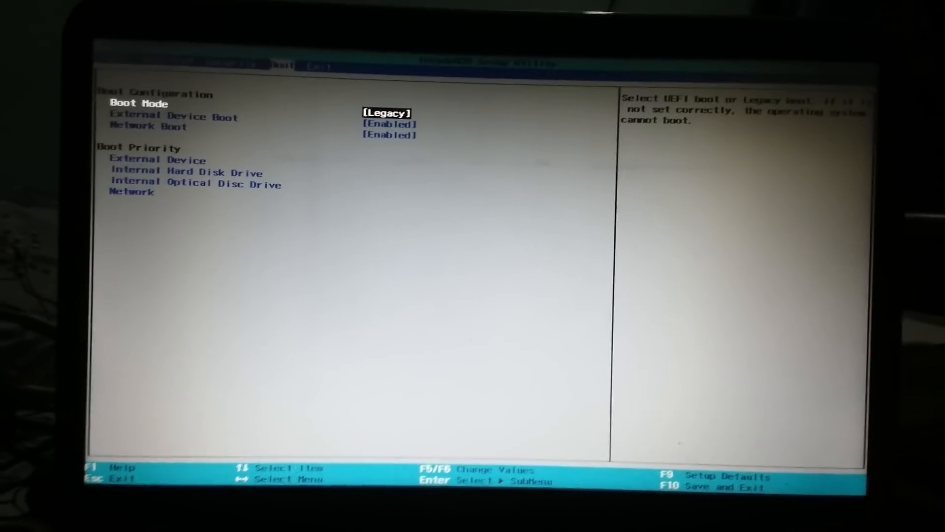
Bring up the F10 save-and-exit confirmation and leave Yes highlighted.
key("F10")
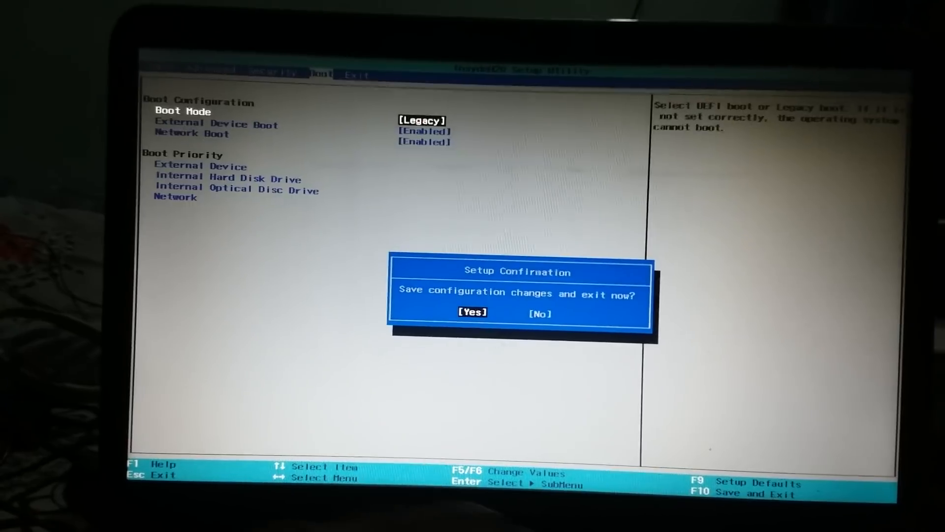
key("Right")
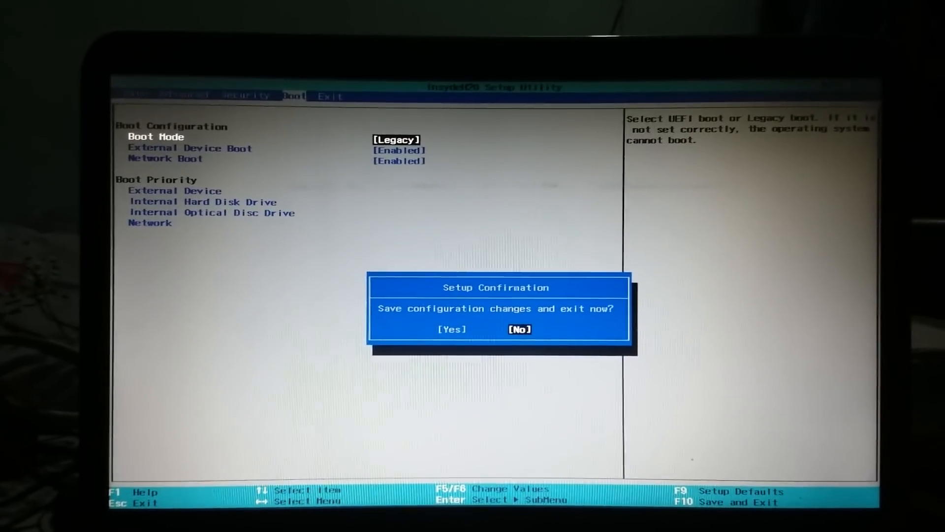
key("left")
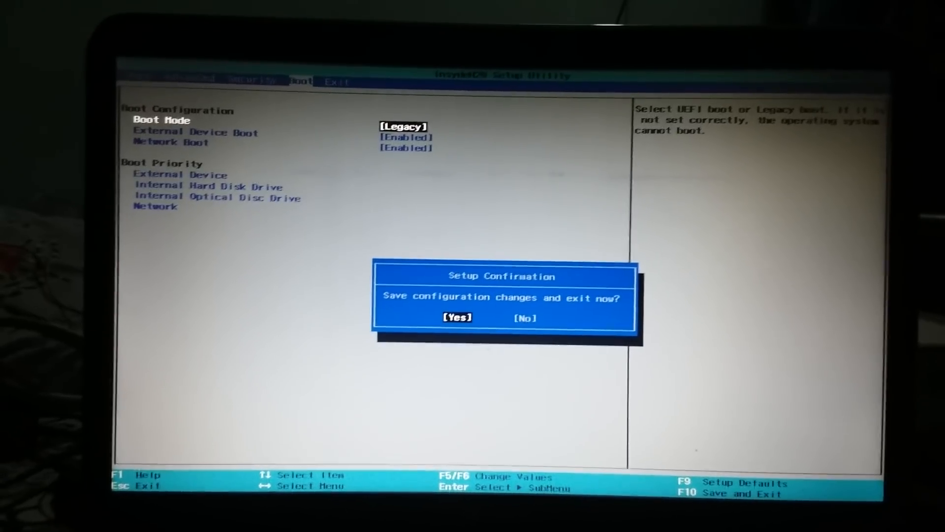